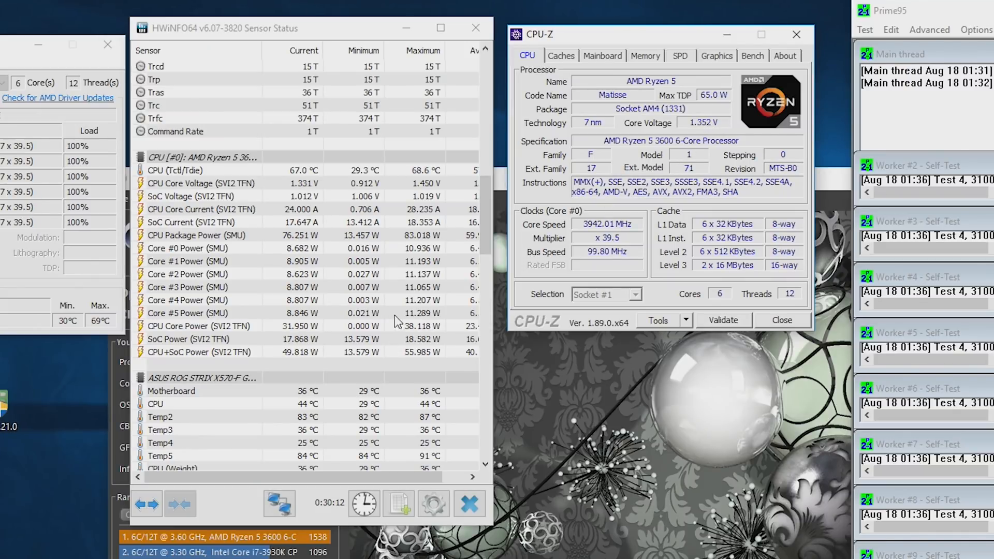
# Check the CPU core and combined CPU+SoC power readings before adjusting the BIOS.
pyautogui.click(197, 325)
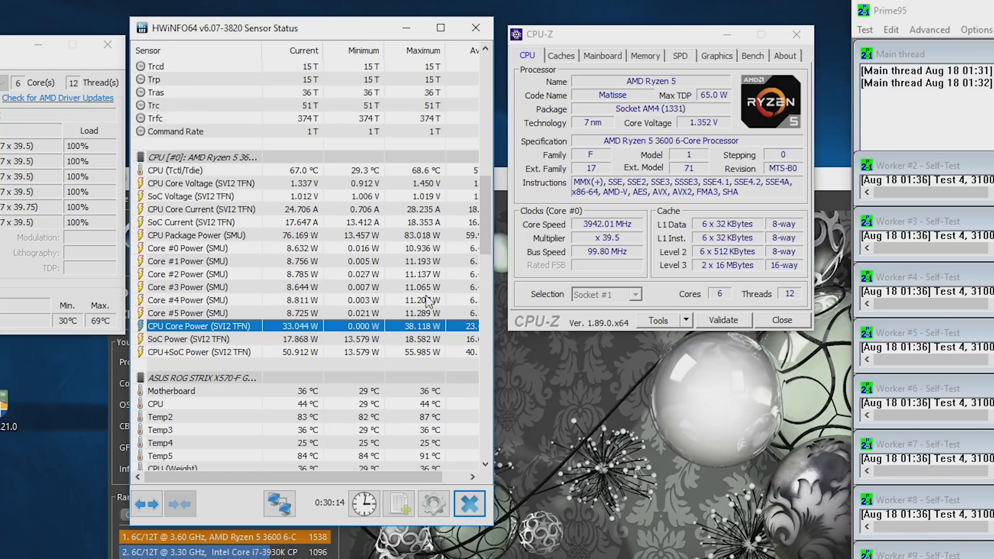
pyautogui.click(864, 29)
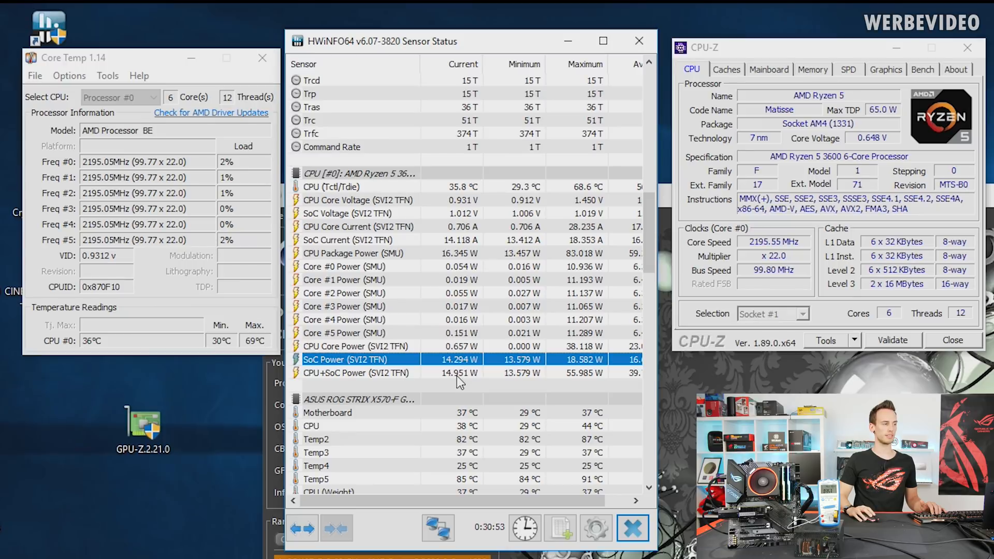
pyautogui.click(355, 346)
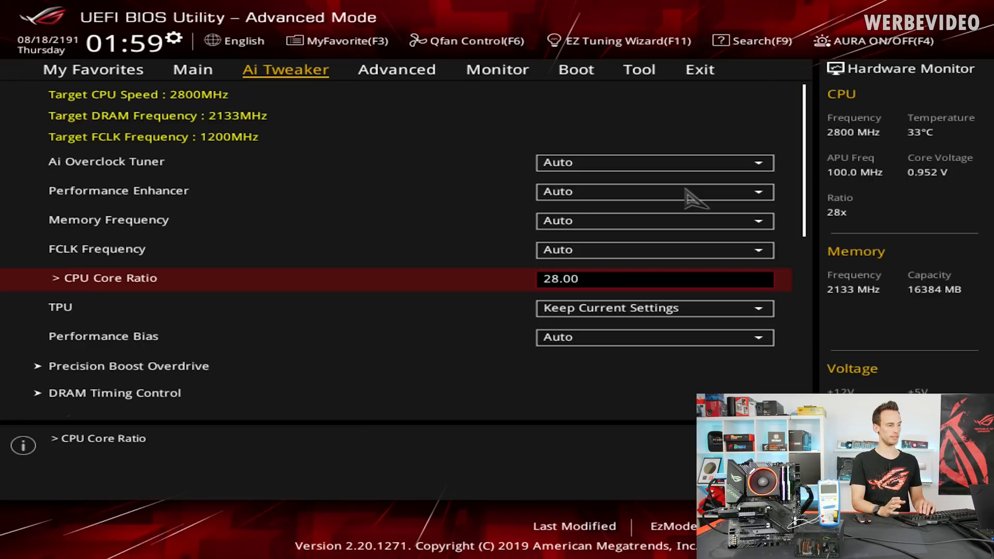
# Enter the core ratio value, confirm the Ryzen 5 3600 info on Main, and return to Ai Tweaker.
pyautogui.write('50')
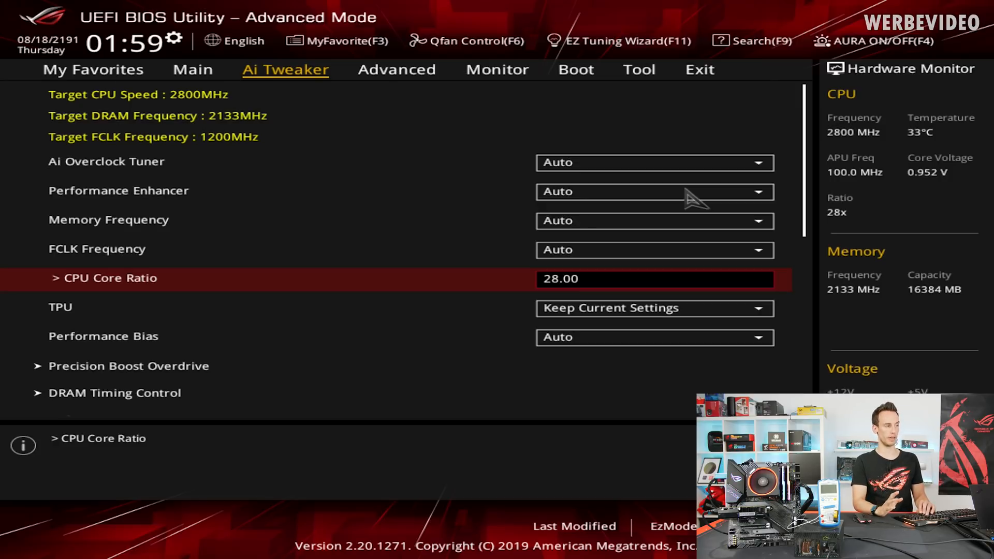
pyautogui.click(193, 70)
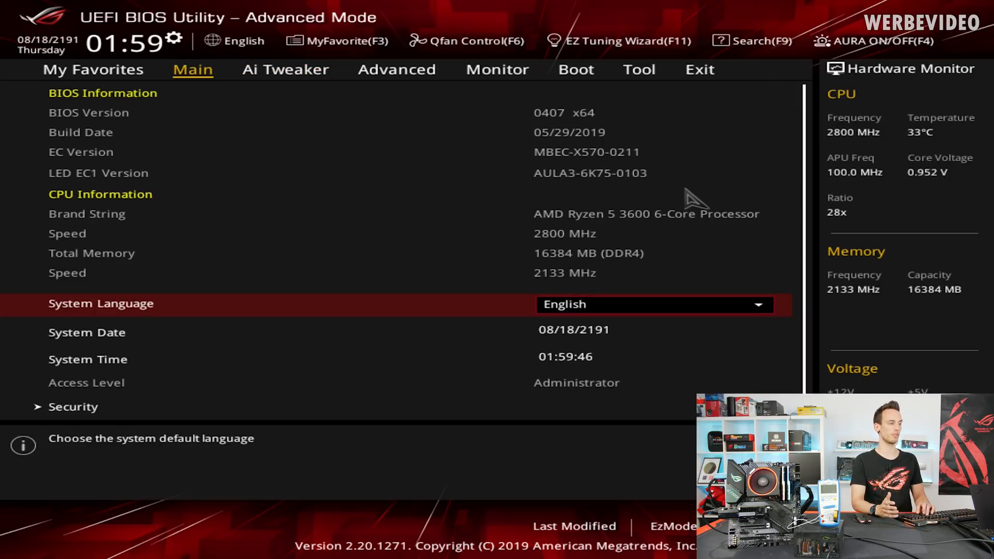
pyautogui.click(285, 69)
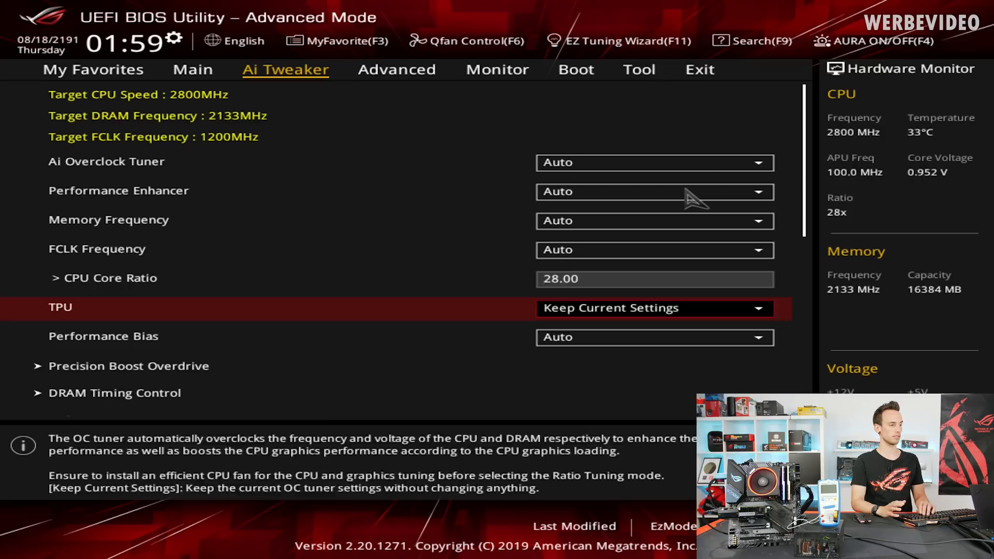
# Reach the VDDCR voltage settings and select the SoC voltage for a -0.10000 offset.
pyautogui.scroll(-3)
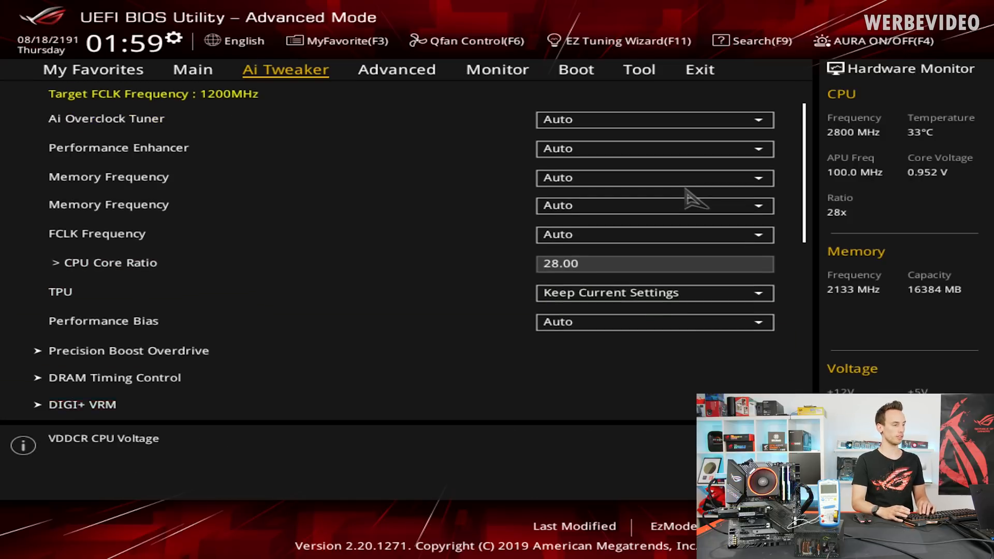
pyautogui.scroll(-3)
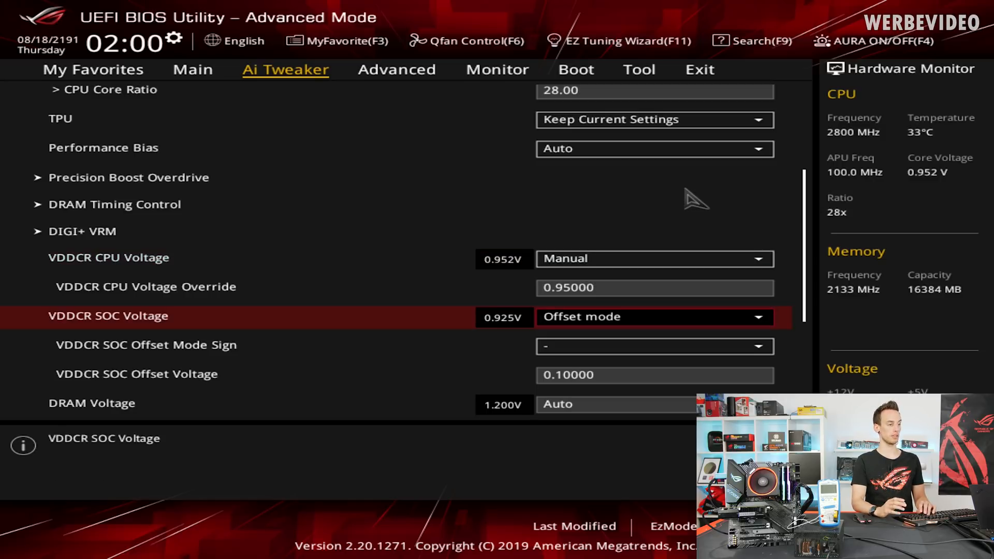
pyautogui.click(655, 375)
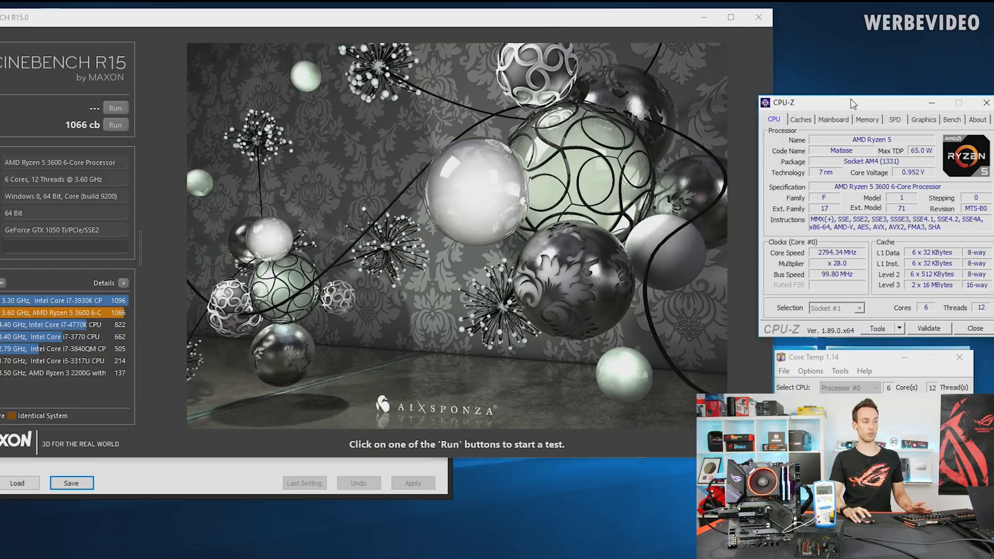
# Move the CPU-Z window aside after the 1066 cb Cinebench result.
pyautogui.moveTo(853, 103); pyautogui.dragTo(825, 96)
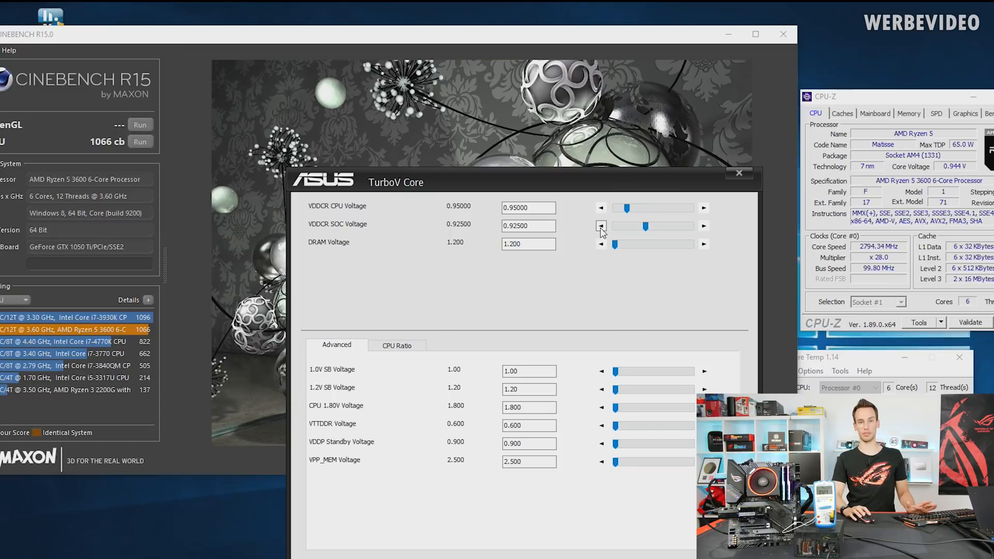
# Step VDDCR CPU voltage down toward 0.79375 V and SoC voltage down to 0.9 V.
pyautogui.click(140, 142)
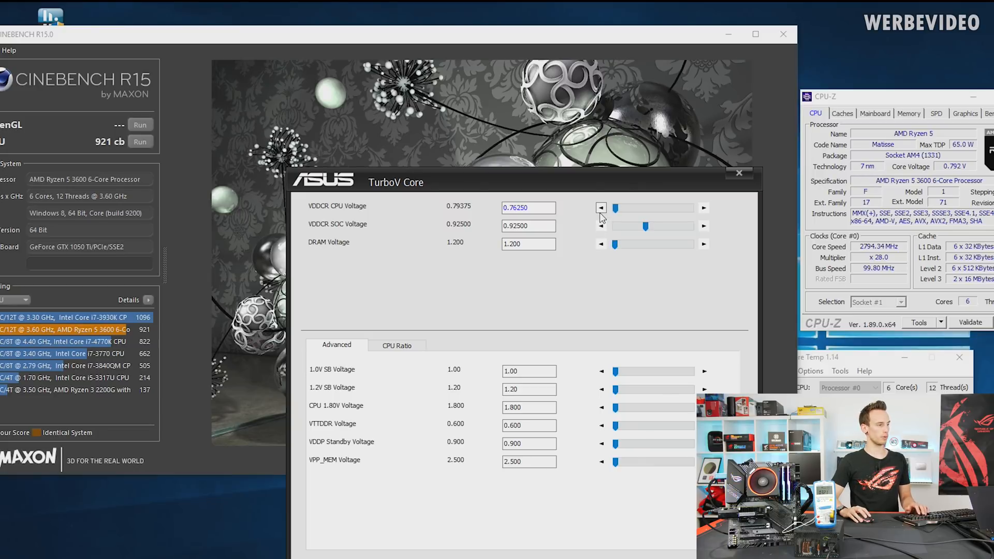
pyautogui.click(599, 207)
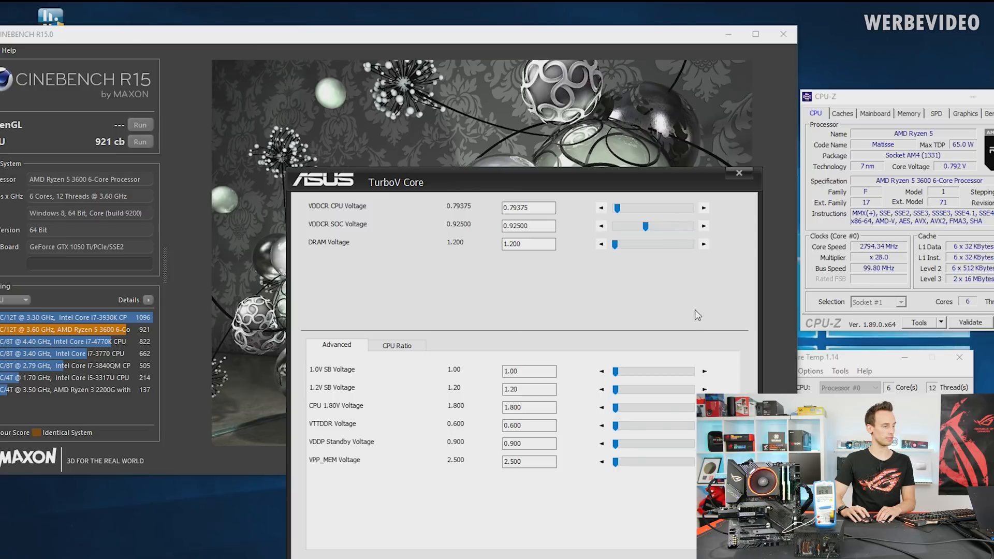
pyautogui.moveTo(567, 273)
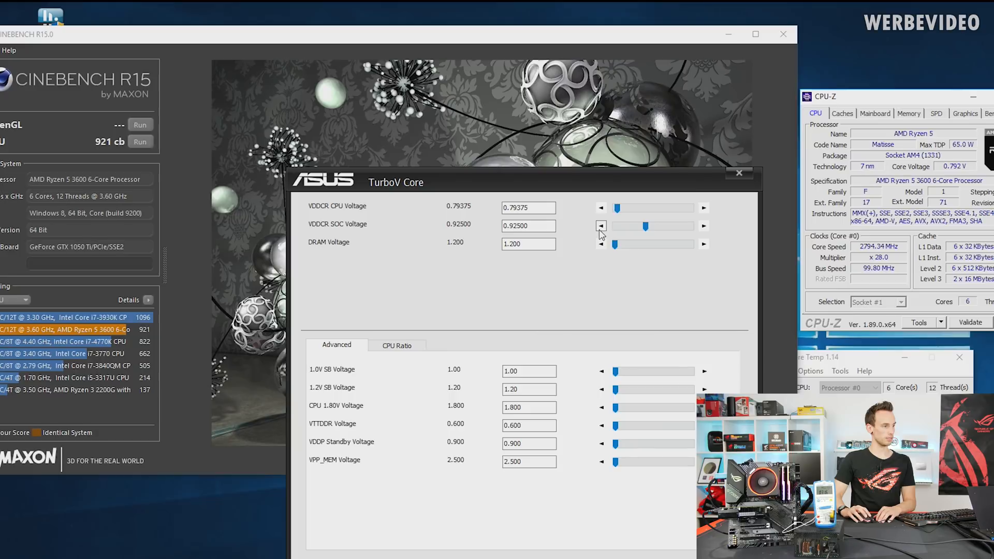
pyautogui.click(601, 225)
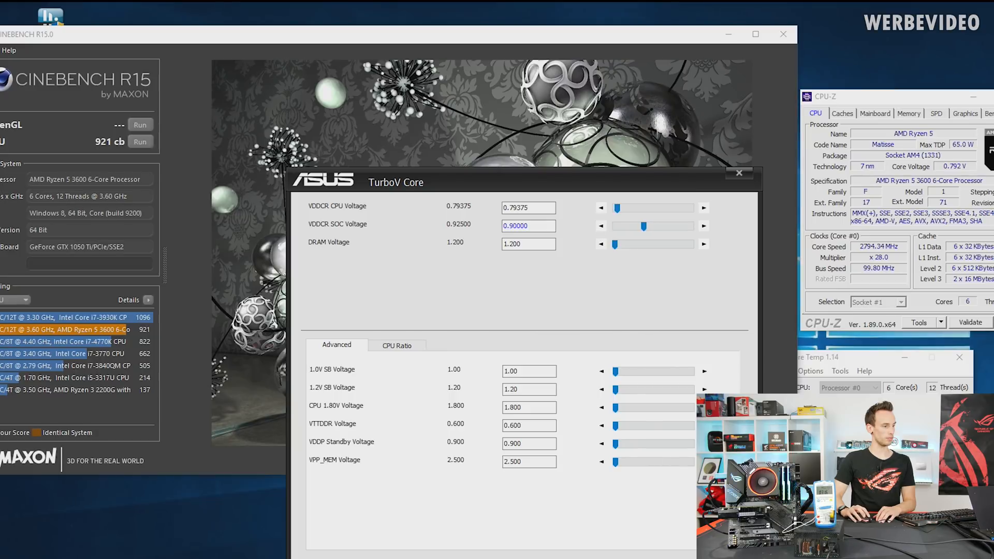